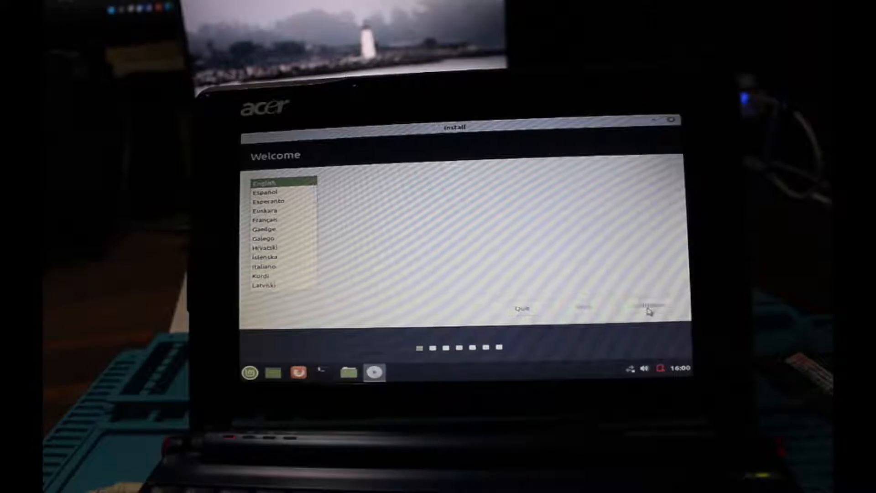
Step: Continue past the Welcome page with English as the installation language
click(648, 307)
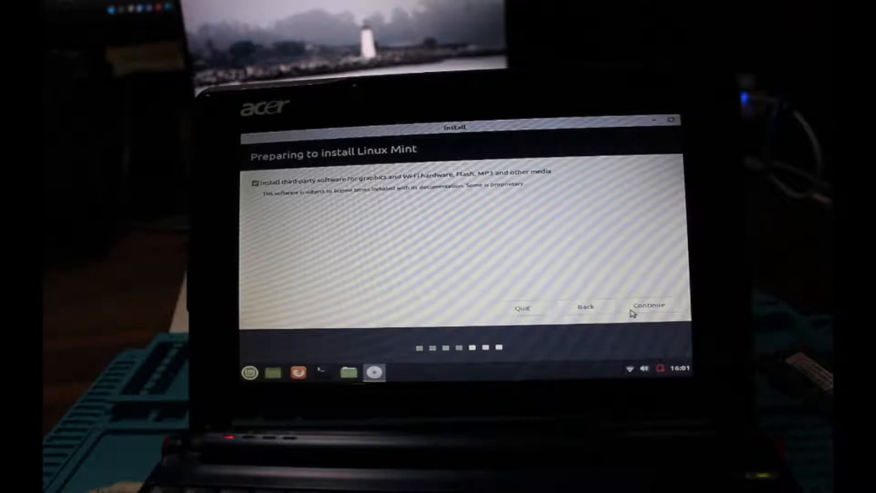
Step: Continue with third-party software included to reach the Installation type choice
click(648, 304)
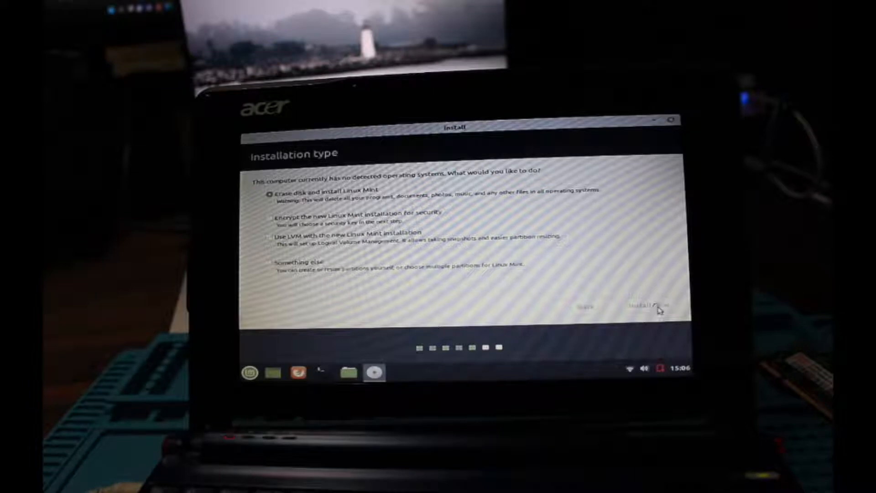
Step: Start installing with 'Erase disk and install Linux Mint', reaching the 'Who are you?' form
click(647, 307)
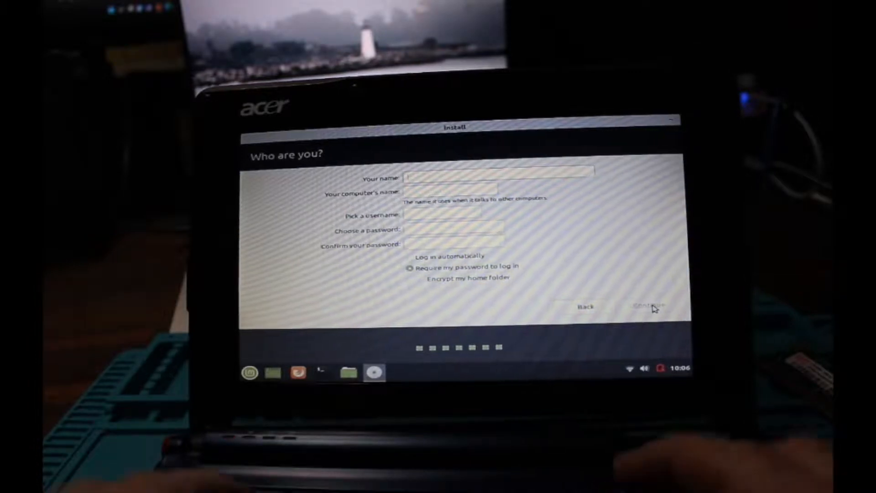
Step: Create user 'acer' on computer acer-AOA150 with a password and begin installing
text(acer)
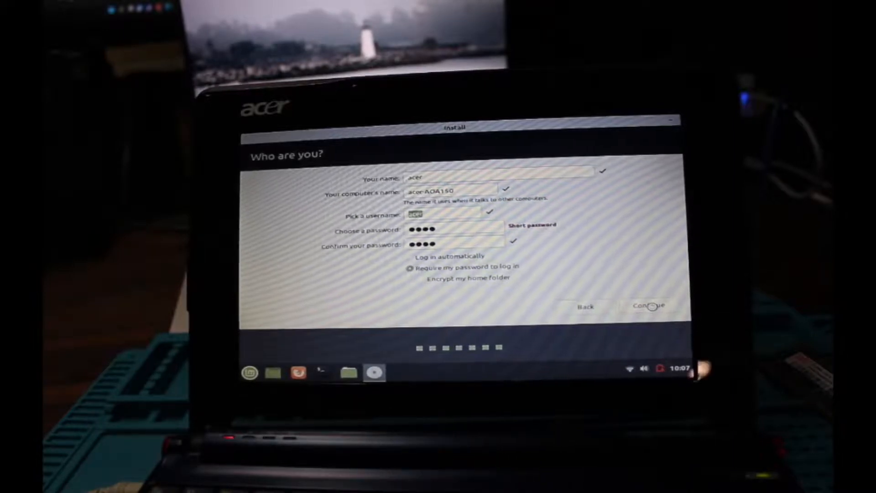
click(650, 305)
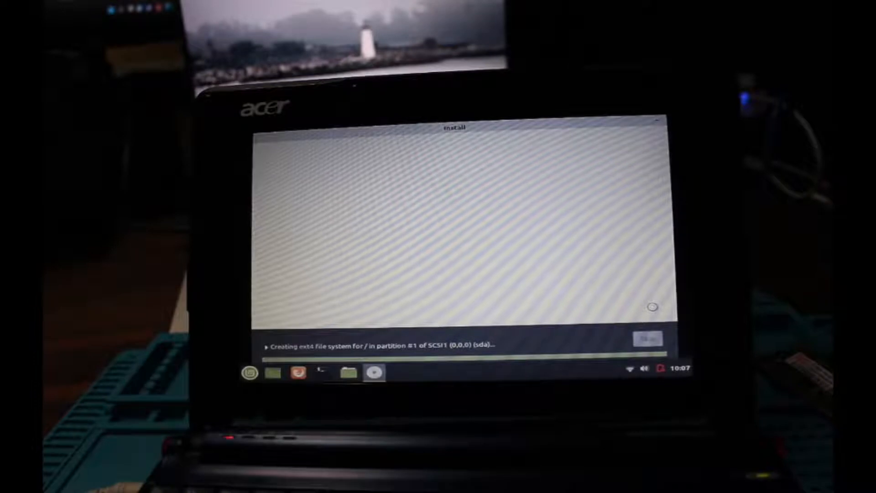